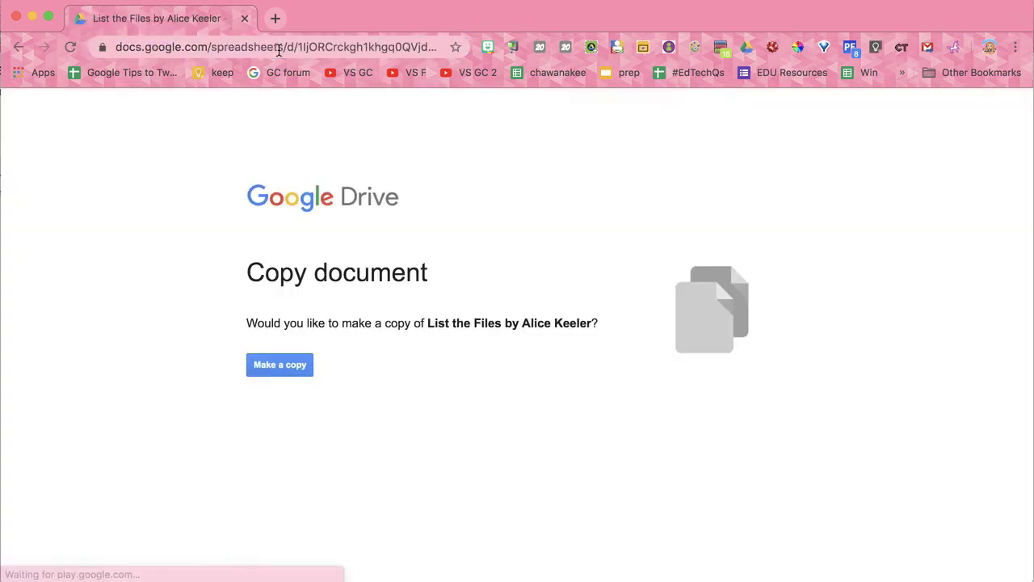
Step: Make a personal copy of the List the Files spreadsheet from the Copy document page
left_click(280, 364)
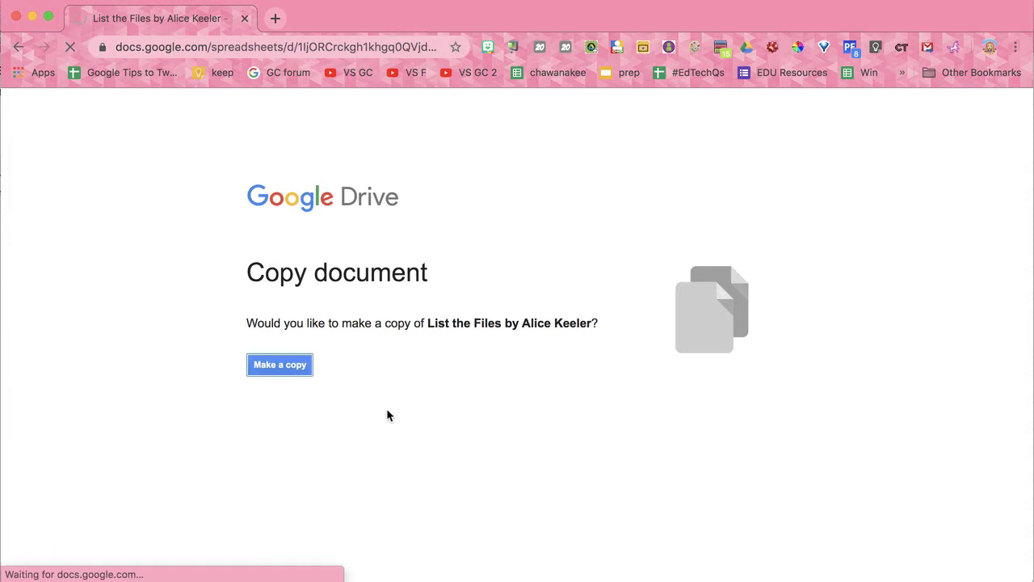
left_click(280, 364)
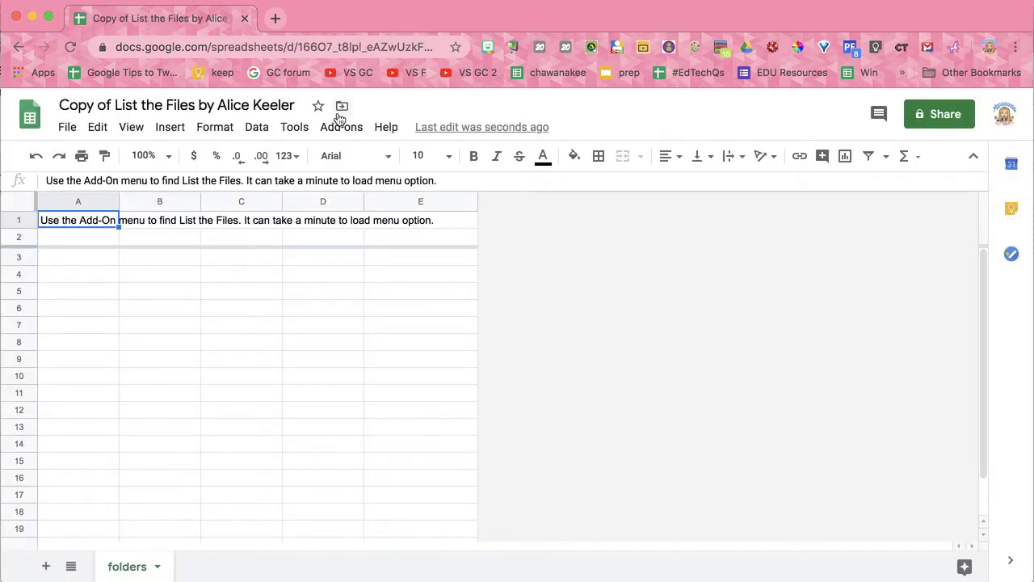
Step: Run List the Files > Make List of Files and grant it account access past the unverified-app warning
left_click(341, 127)
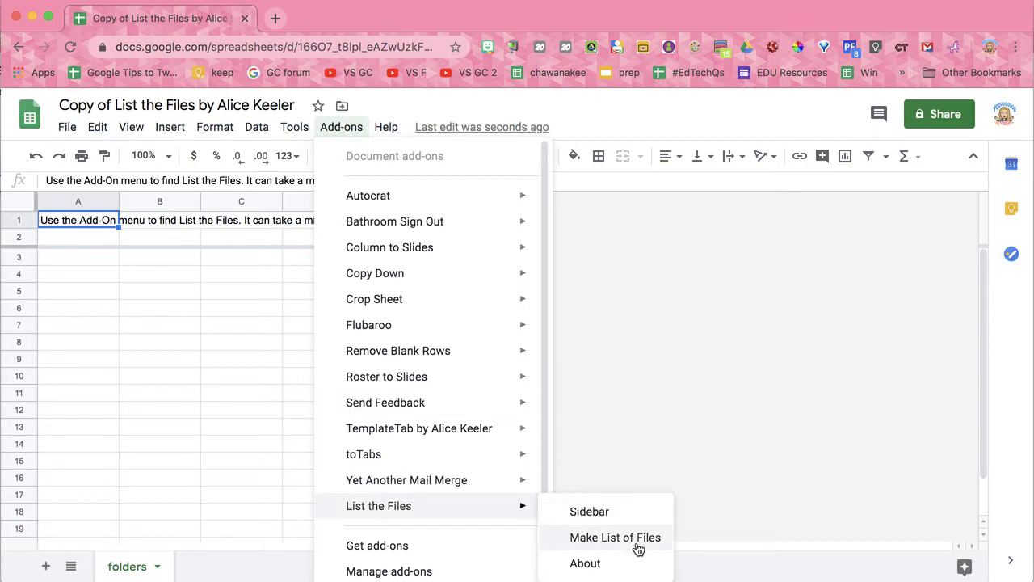
left_click(615, 537)
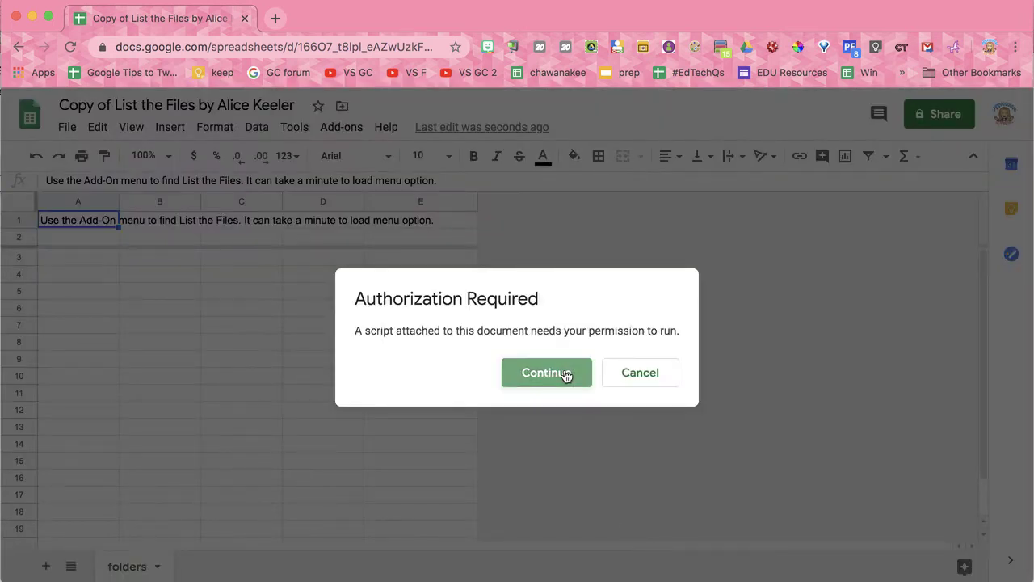
left_click(547, 373)
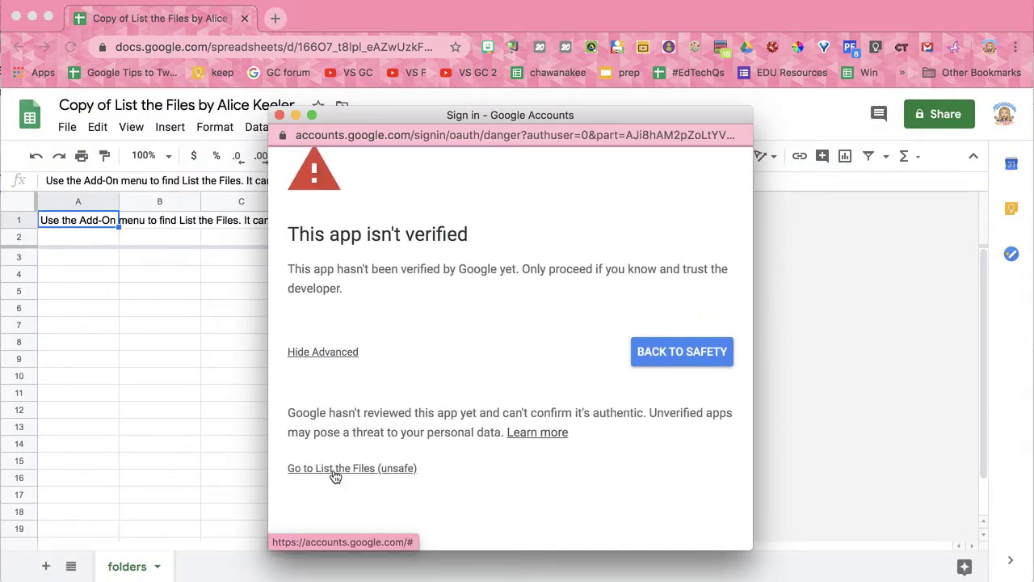
left_click(353, 468)
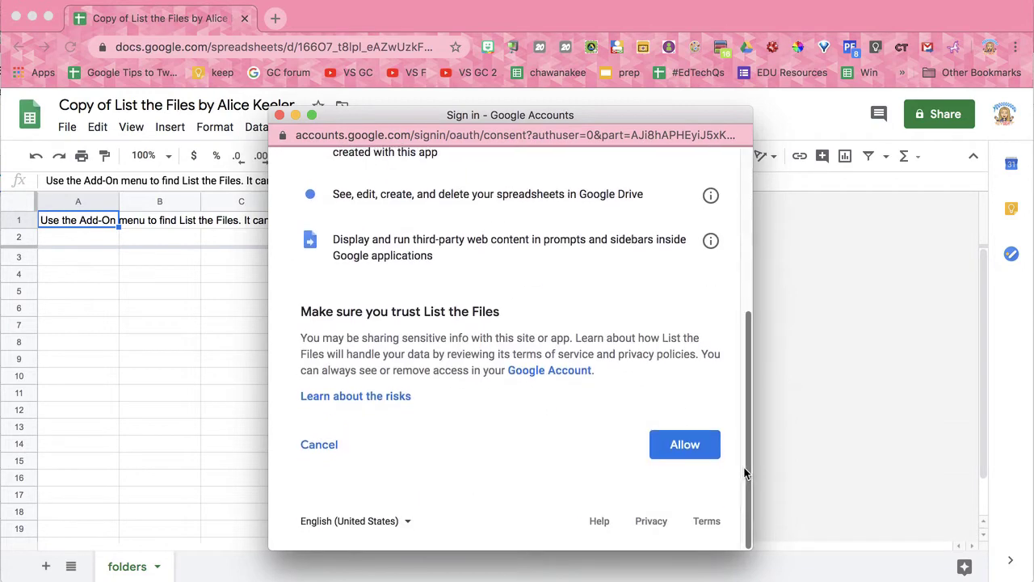
left_click(684, 445)
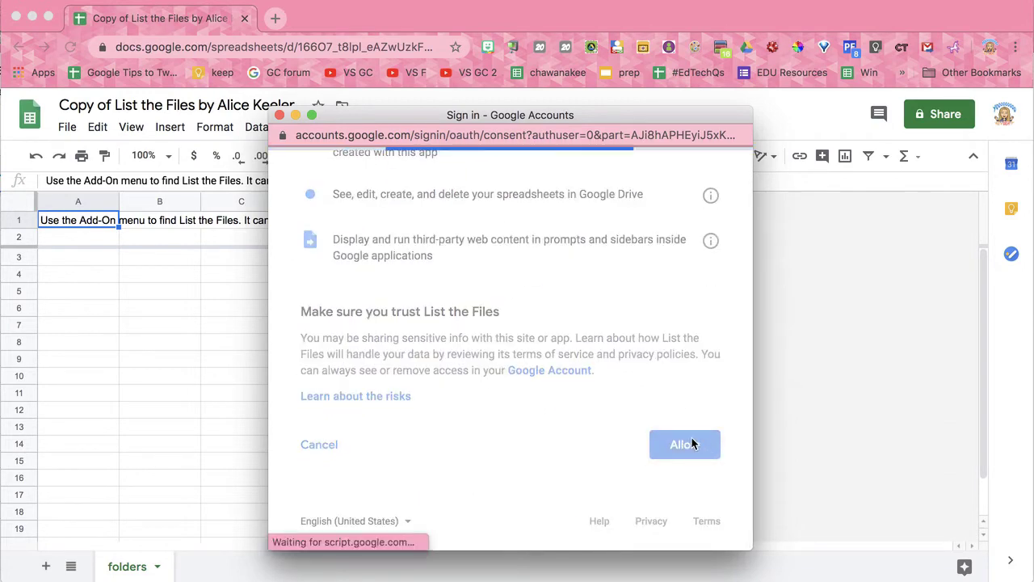
left_click(685, 443)
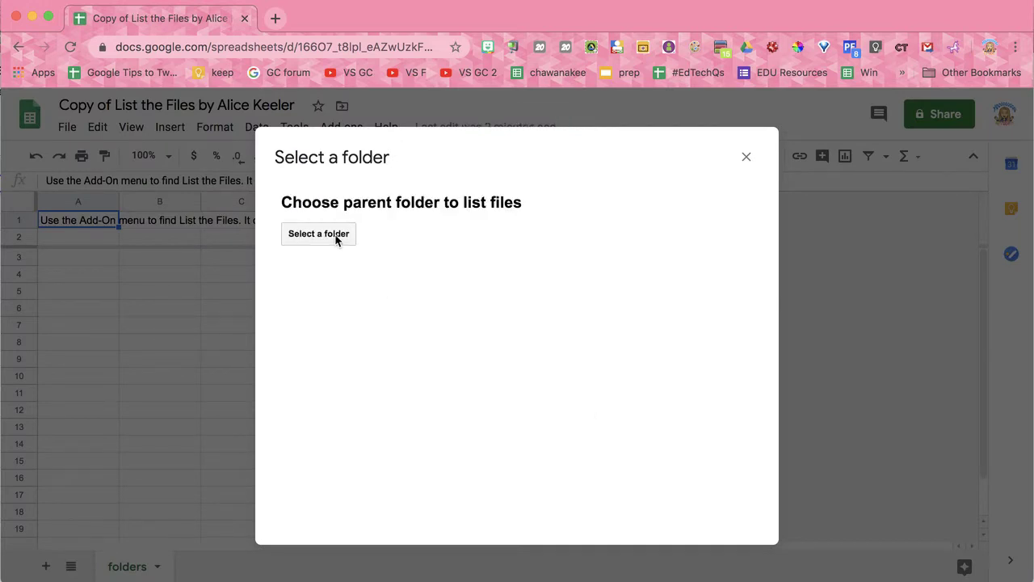
Step: Search 'temp', list the Templates folder's files, and dismiss the success message
type("templates")
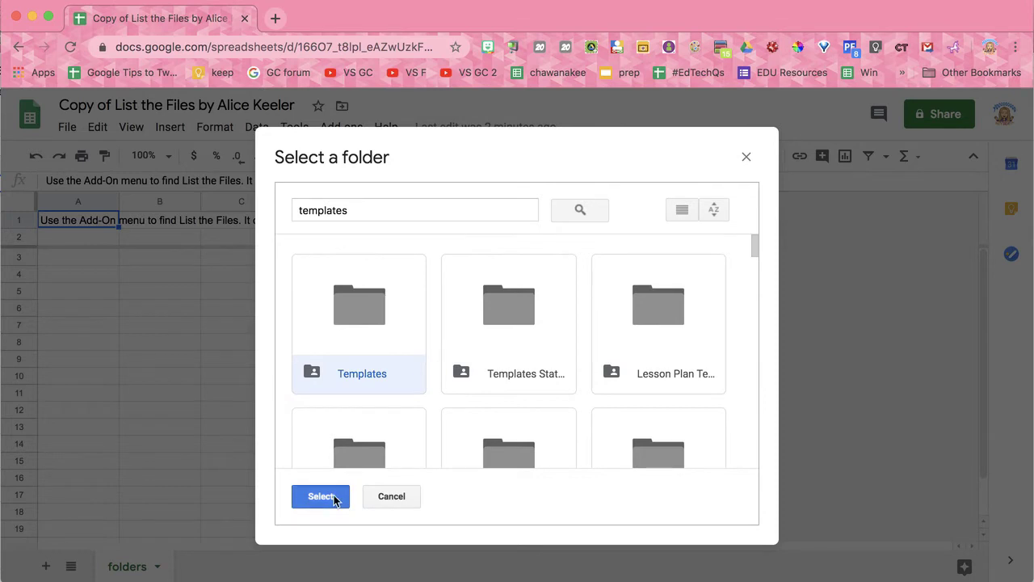
left_click(320, 496)
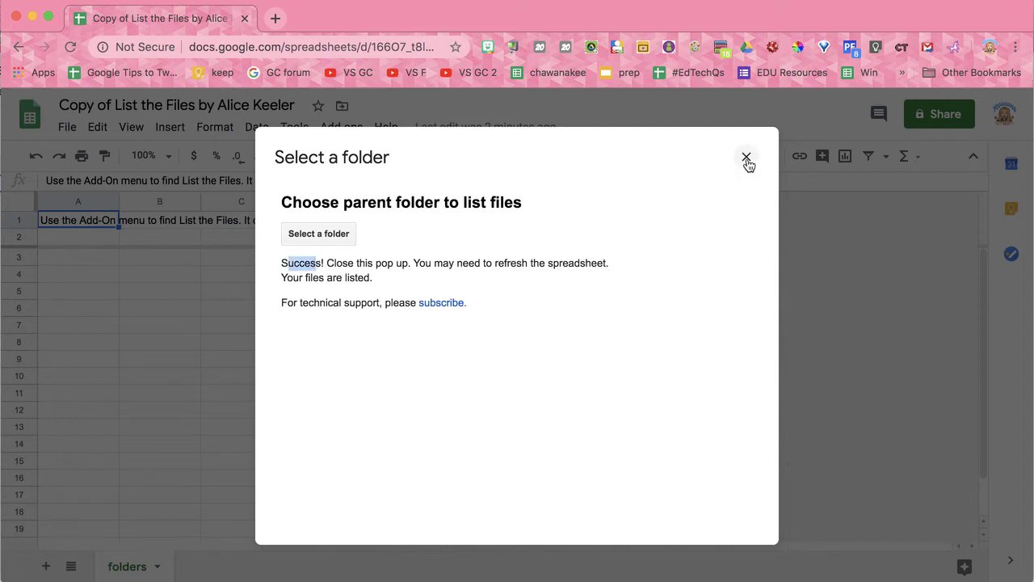
left_click(746, 156)
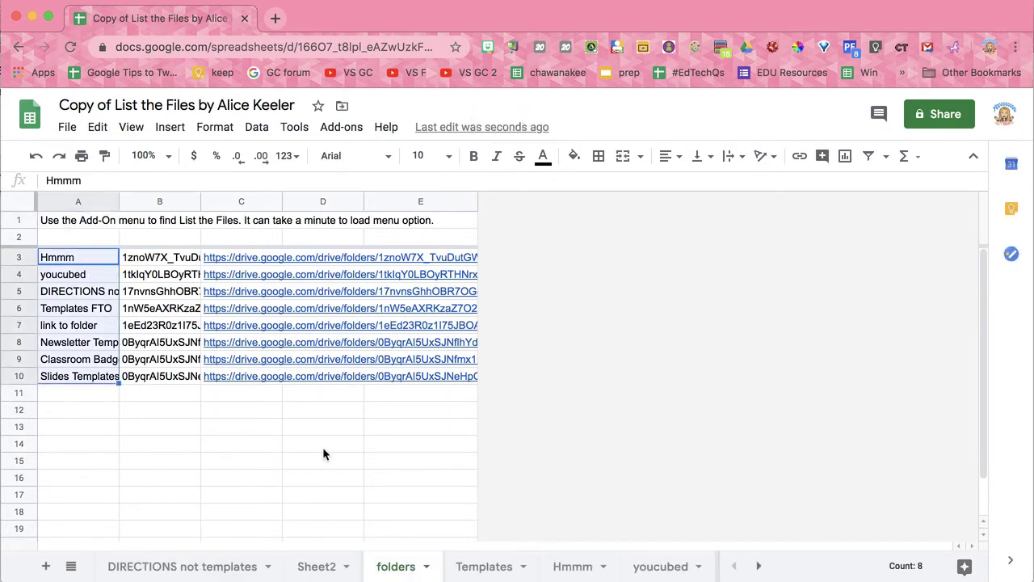
mouse_move(328, 463)
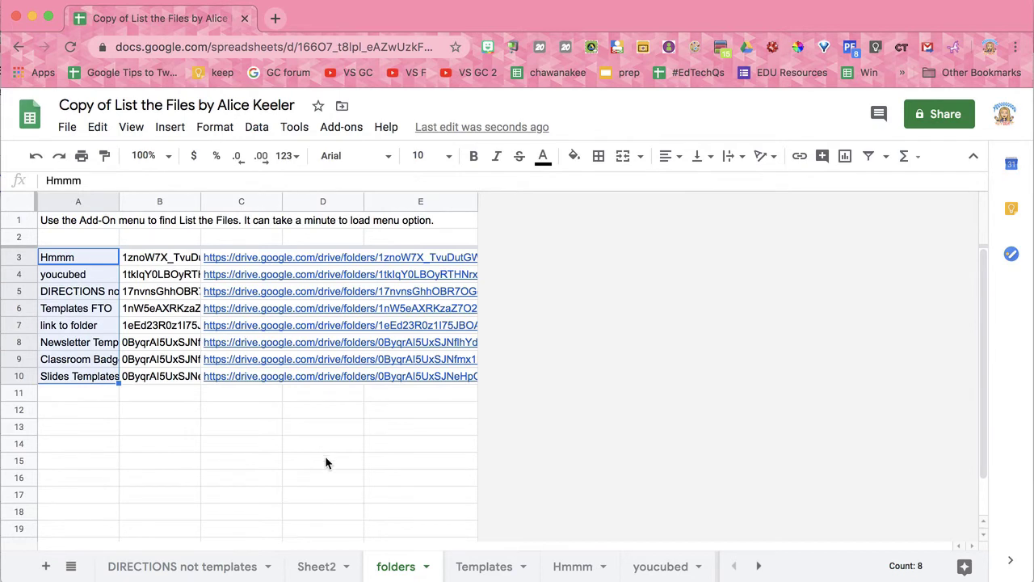
mouse_move(576, 565)
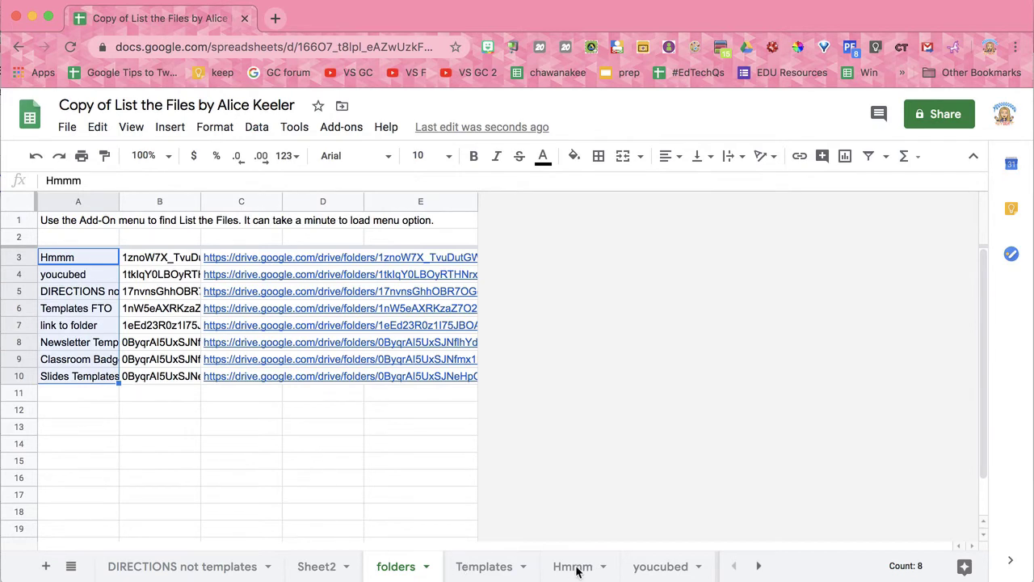
Step: Review the Hmmm and youcubed tabs, then settle on DIRECTIONS not templates and inspect its first file's dates
left_click(572, 566)
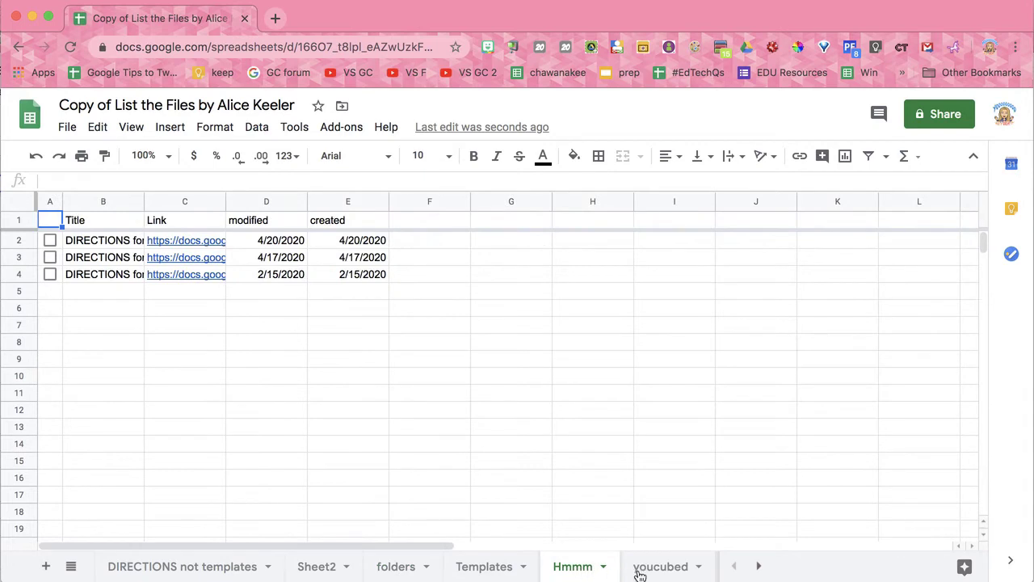
left_click(660, 565)
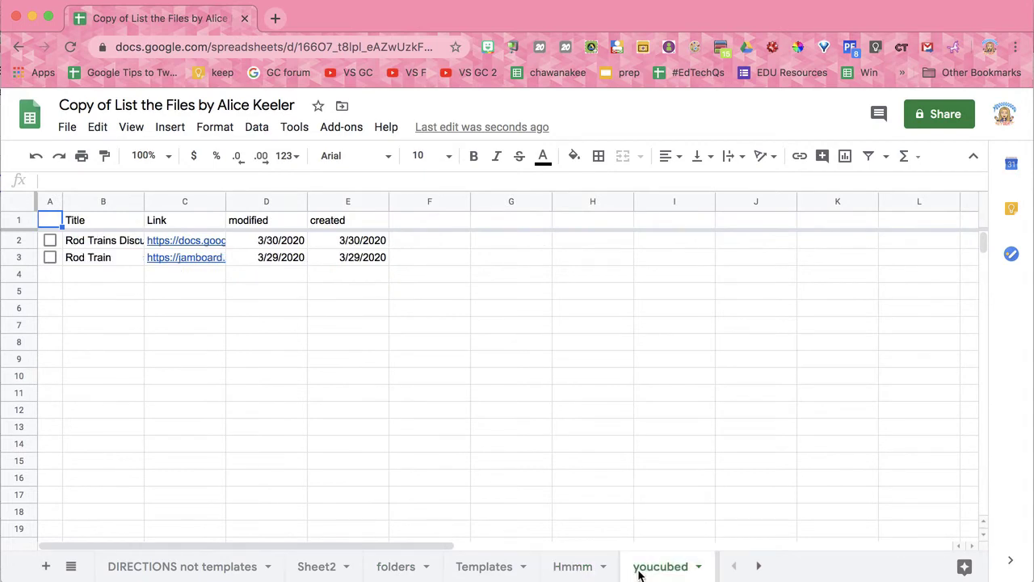
left_click(181, 566)
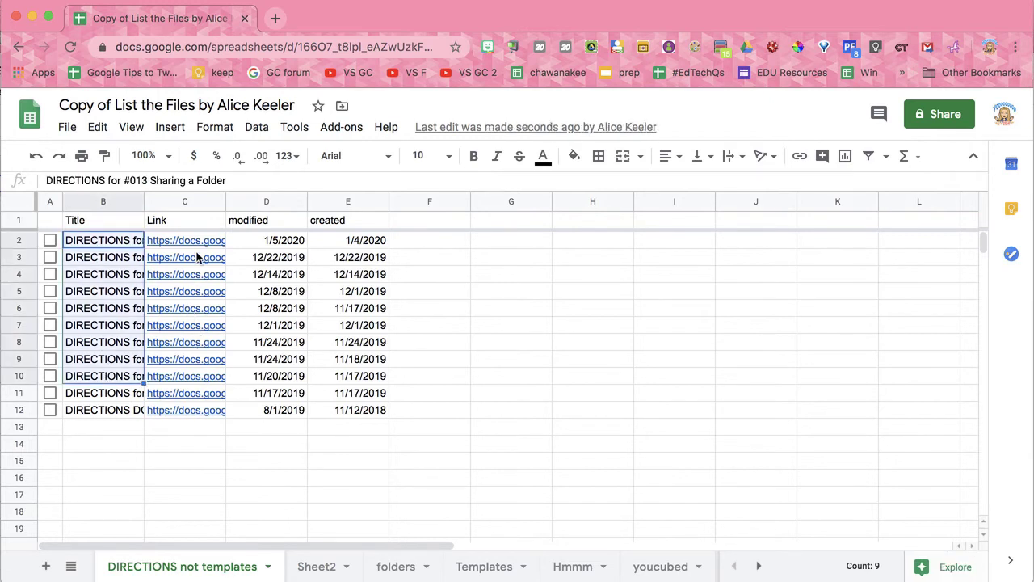
left_click(266, 240)
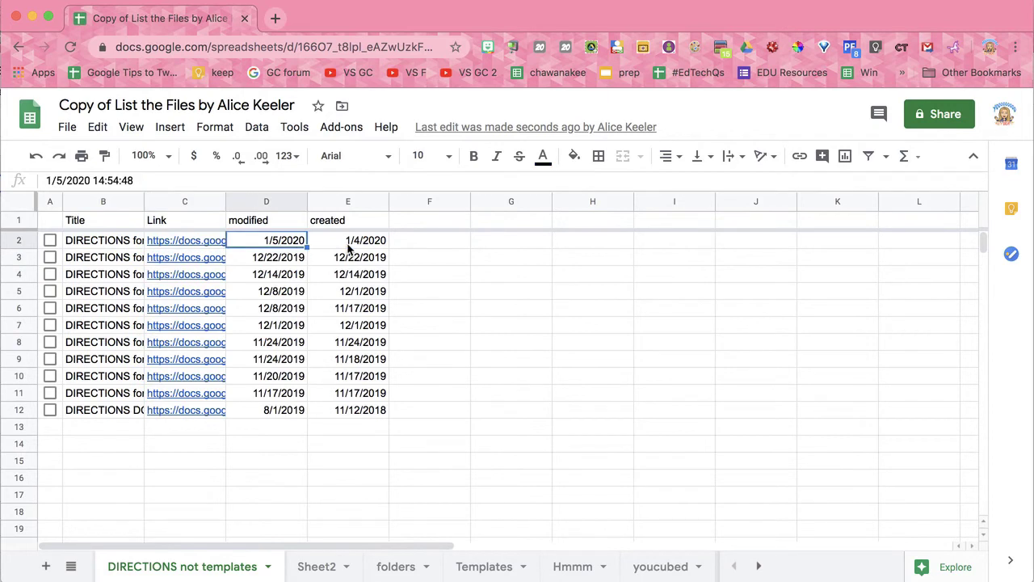
left_click(348, 240)
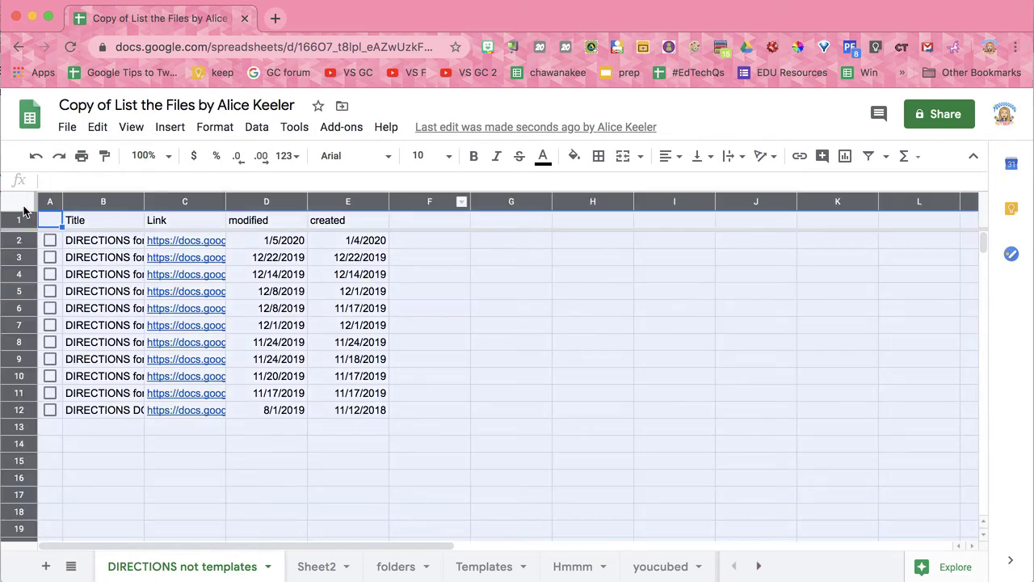
Step: Apply the orange default alternating-colors style to the whole sheet
left_click(215, 127)
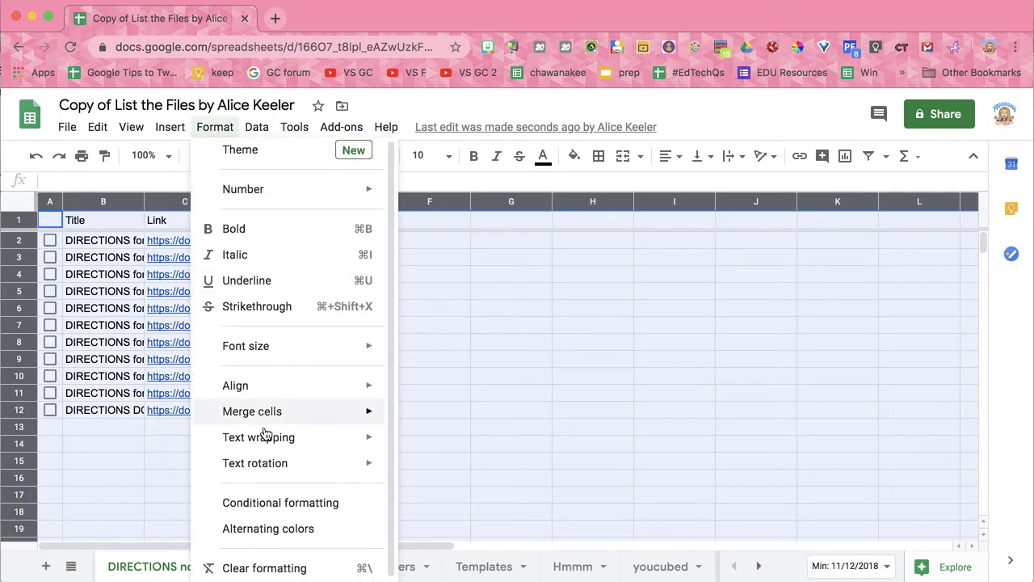
left_click(268, 529)
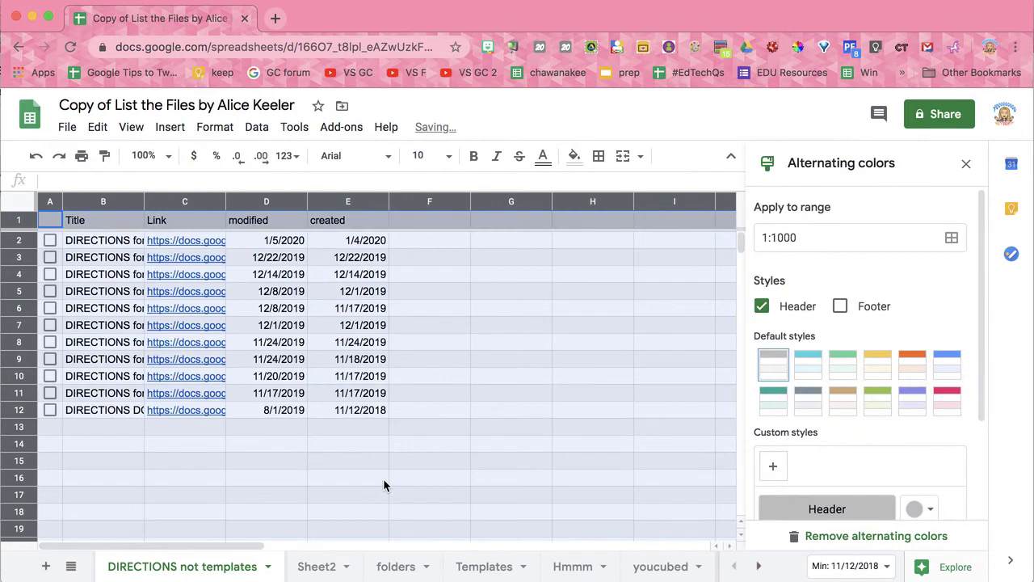
left_click(913, 364)
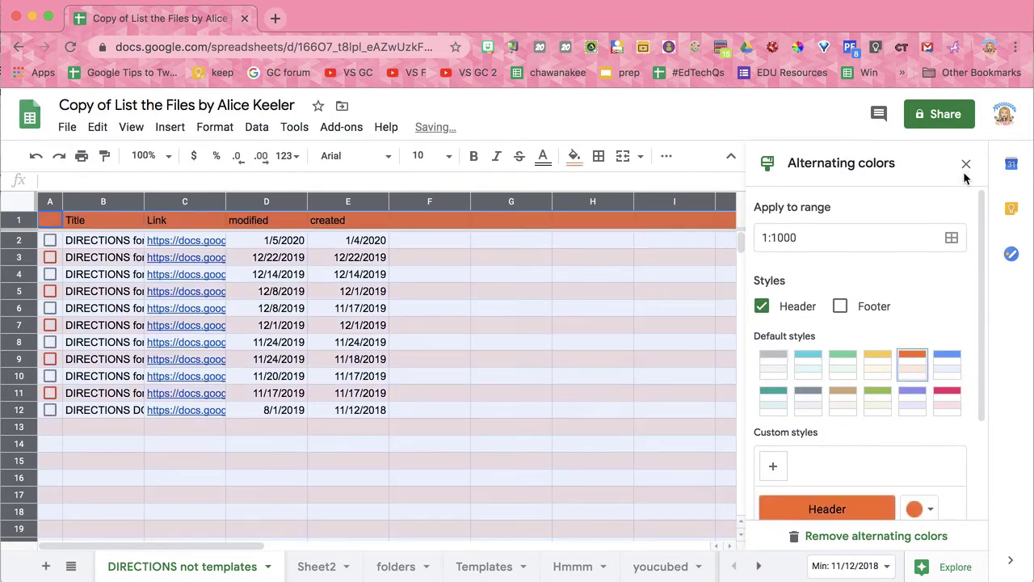
left_click(966, 164)
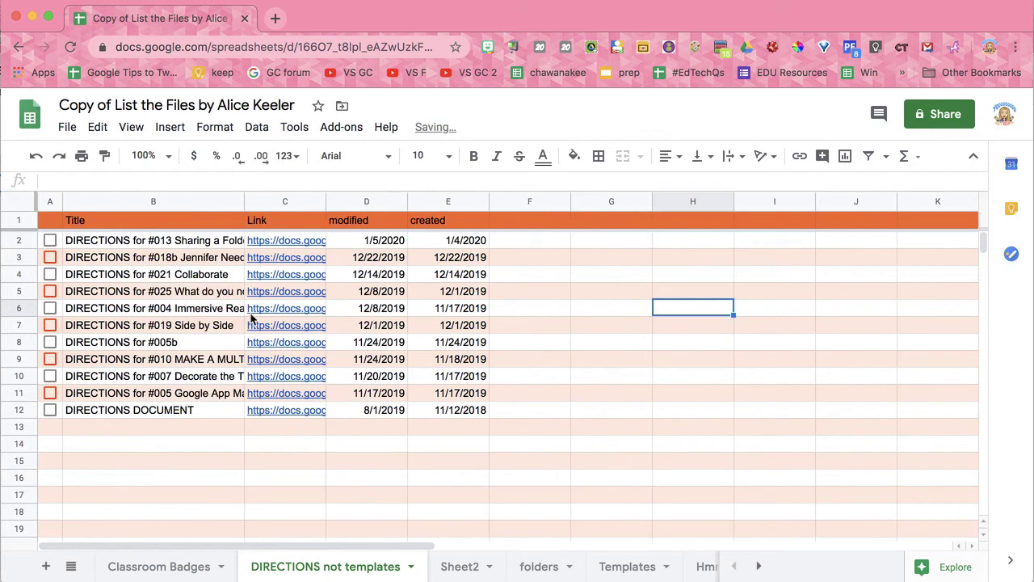
Step: Add a 'Comments' header in F1, then view the Hmmm and youcubed sheets
type("Comments")
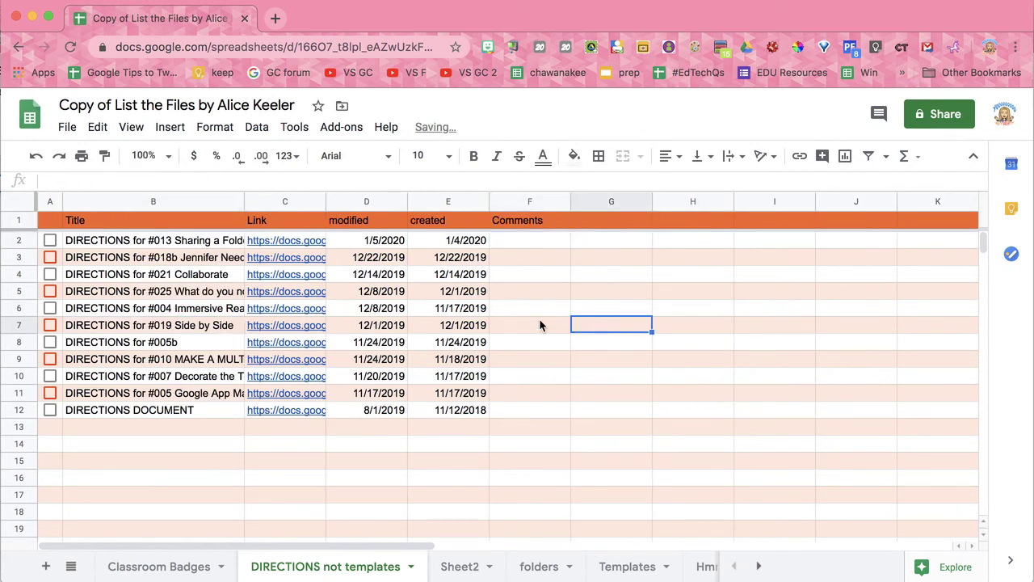
left_click(153, 443)
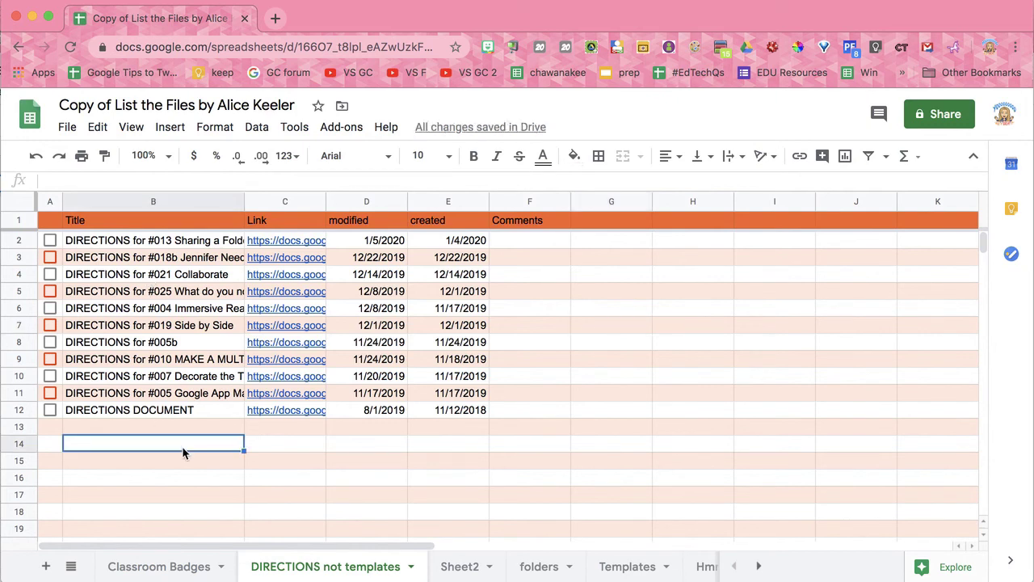
mouse_move(436, 434)
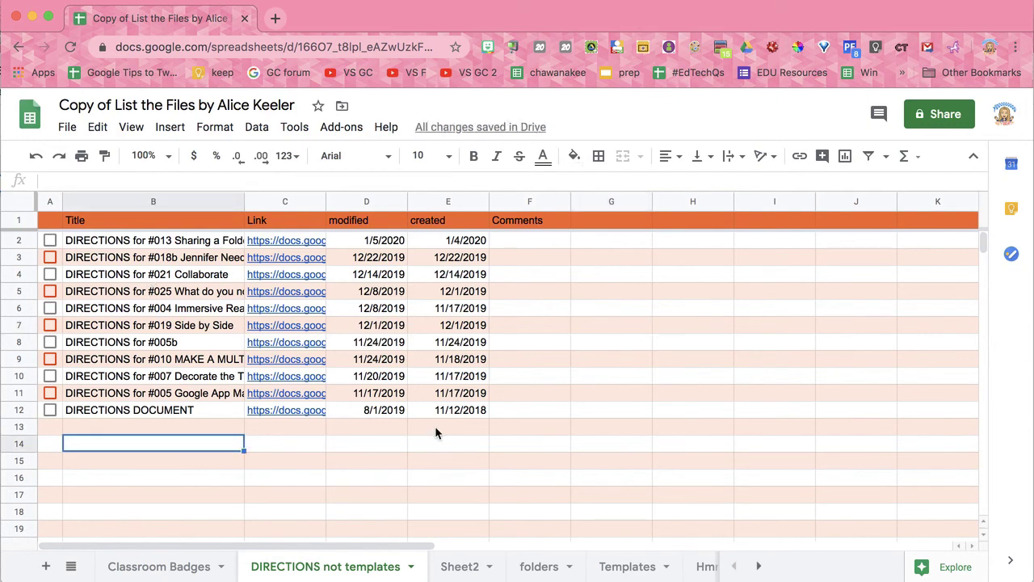
mouse_move(262, 292)
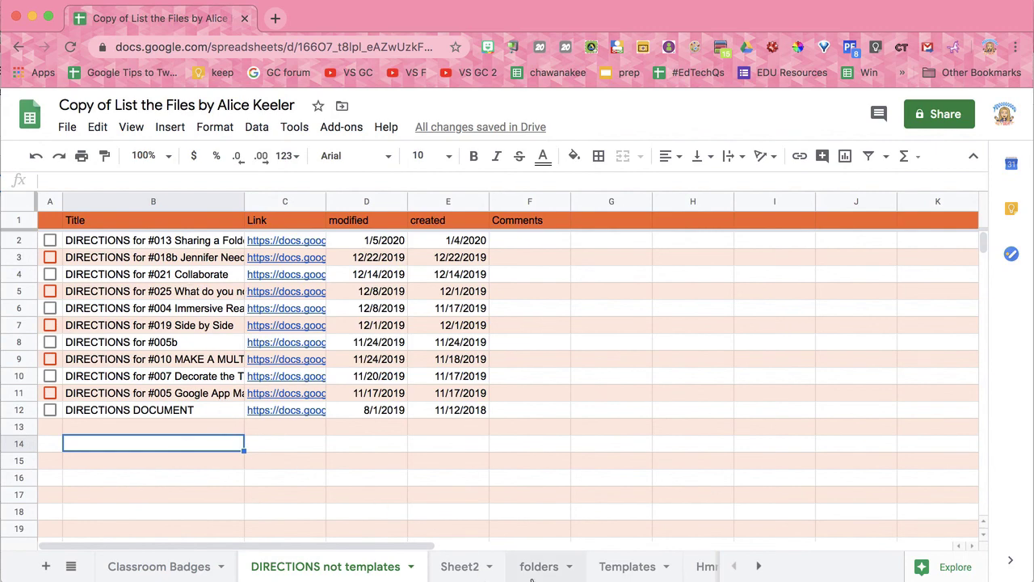
left_click(627, 566)
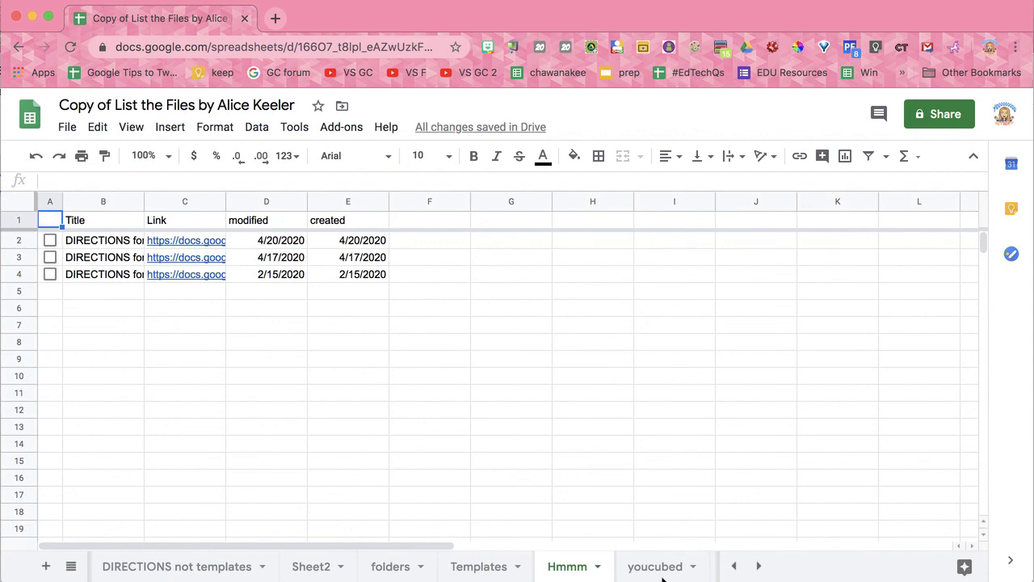
left_click(654, 566)
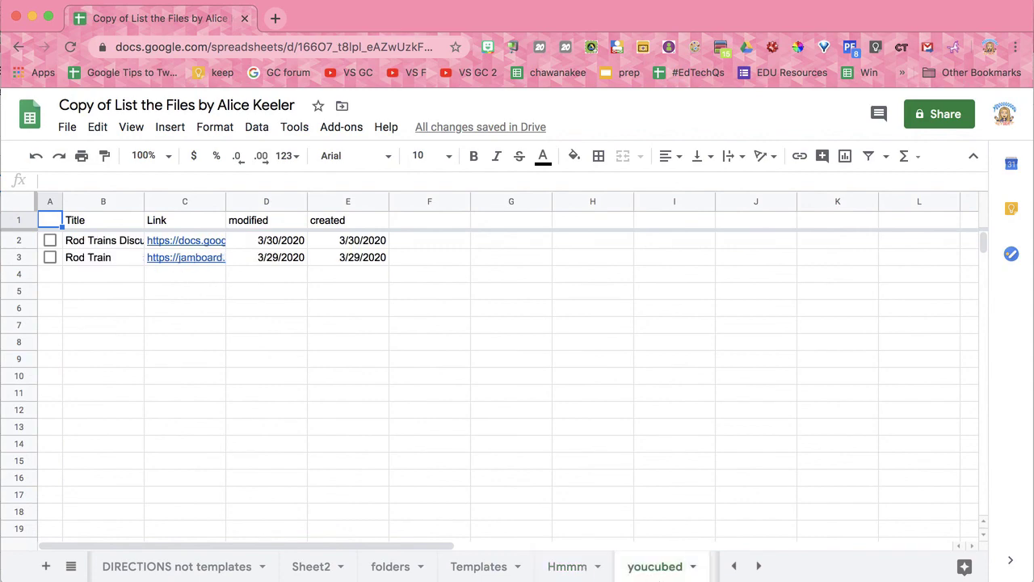